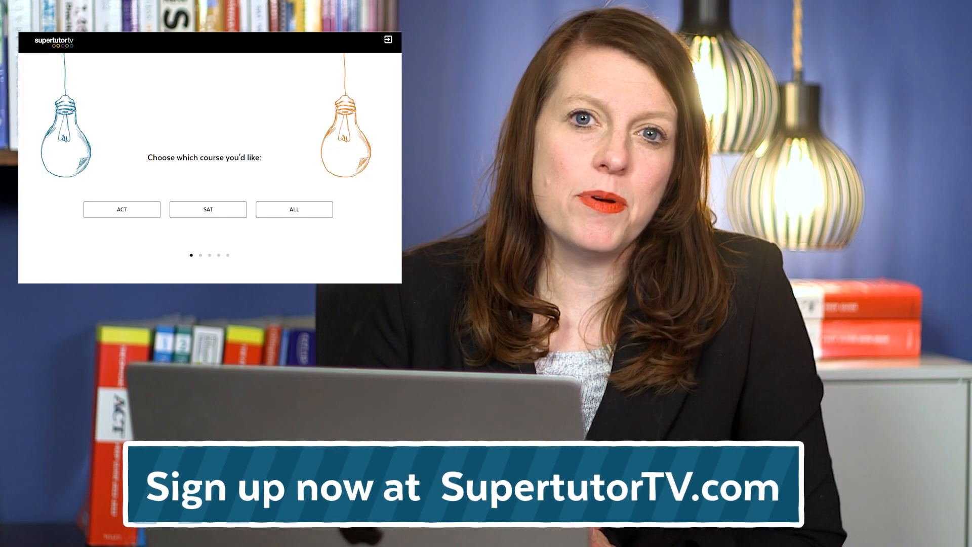
Choose the ALL course to open the Digital SAT Home dashboard
left_click(294, 209)
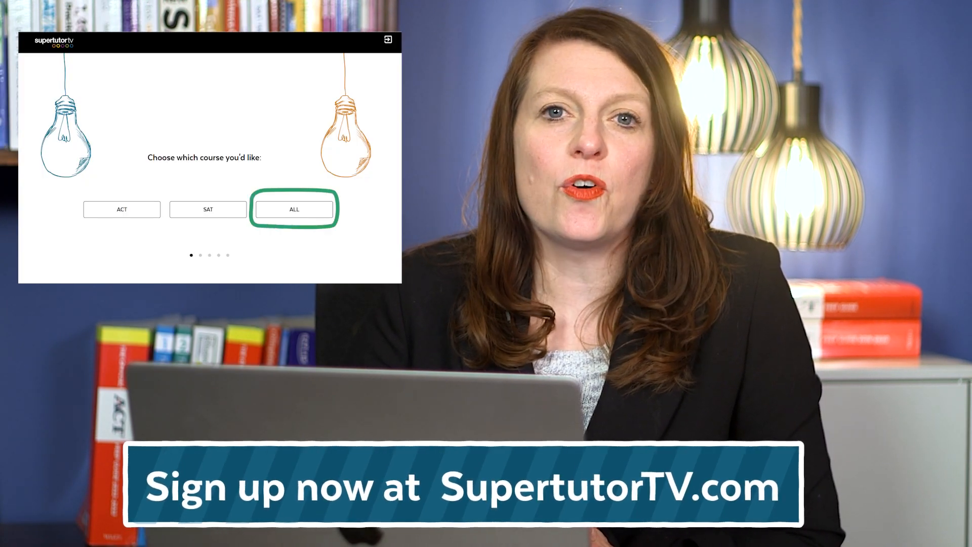
left_click(294, 209)
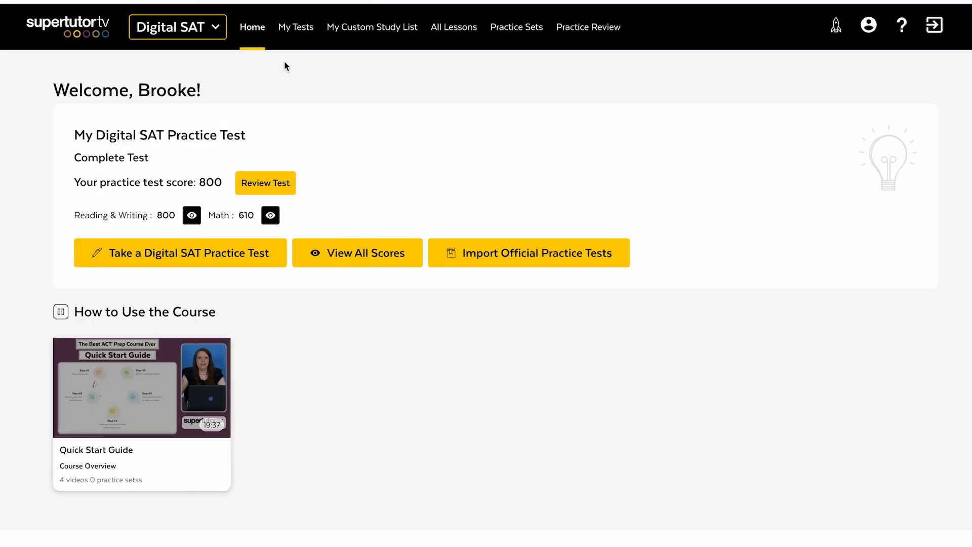
Start Practice Test 1 with the Complete Test section selected
left_click(179, 253)
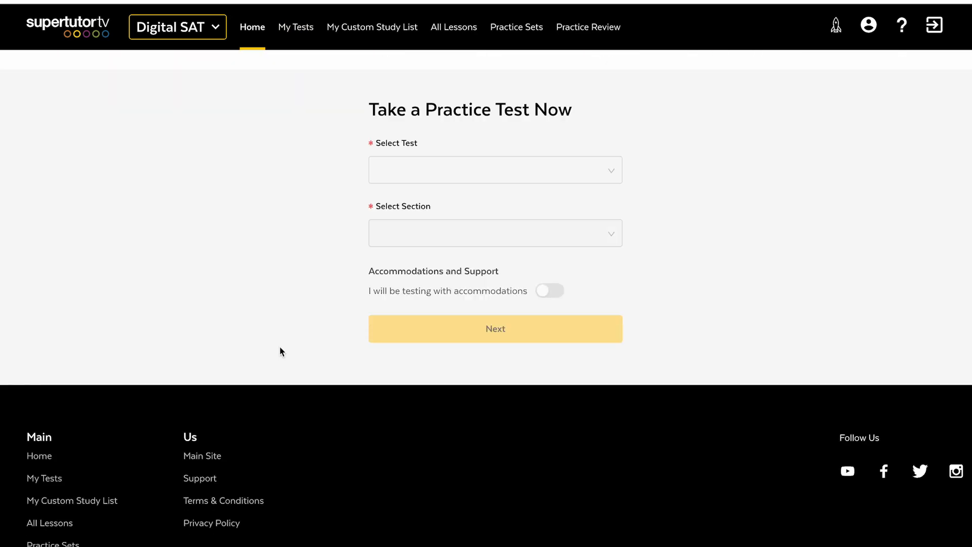
left_click(495, 170)
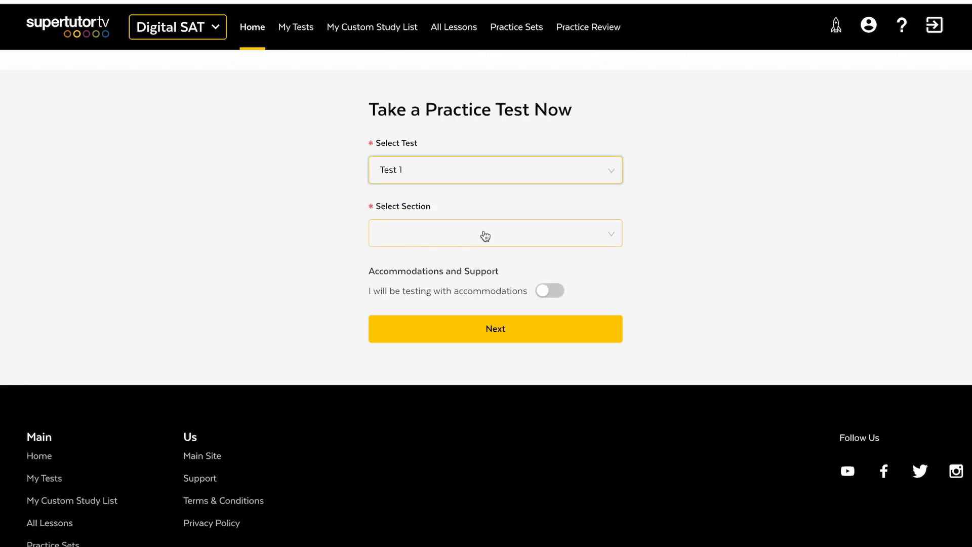
left_click(494, 233)
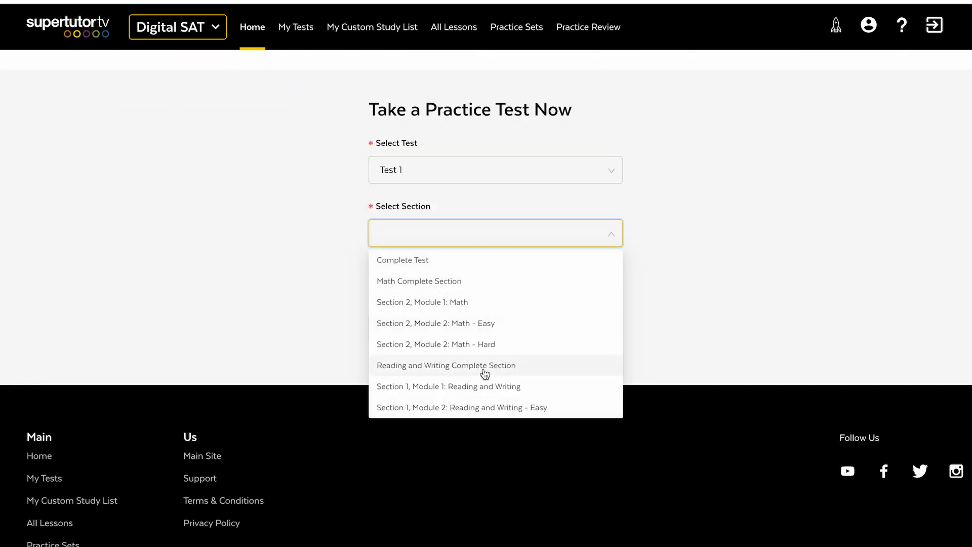
mouse_move(480, 330)
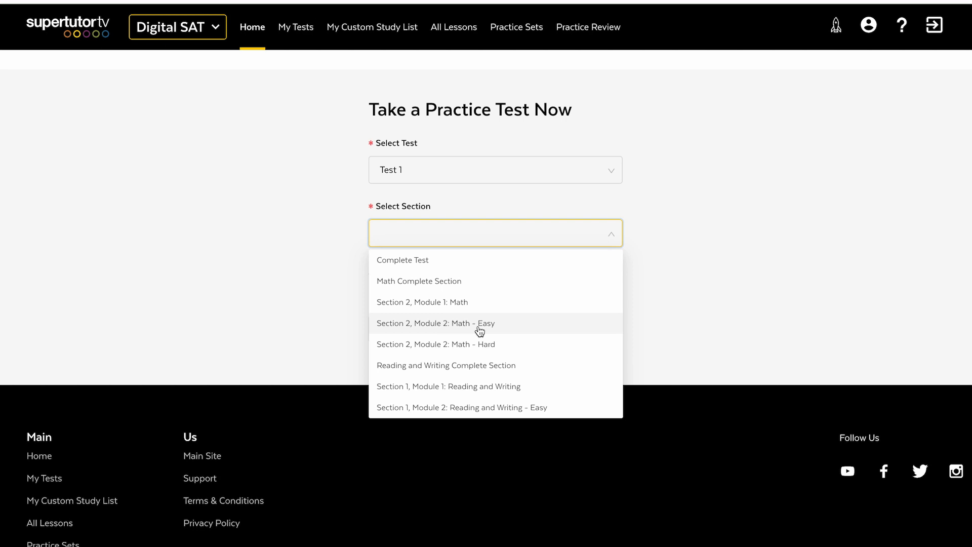
mouse_move(473, 270)
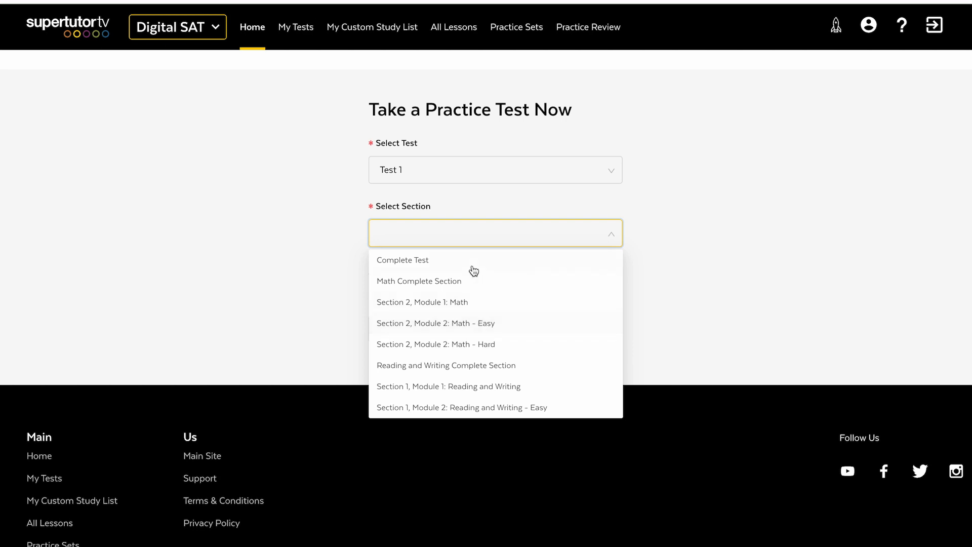
left_click(403, 260)
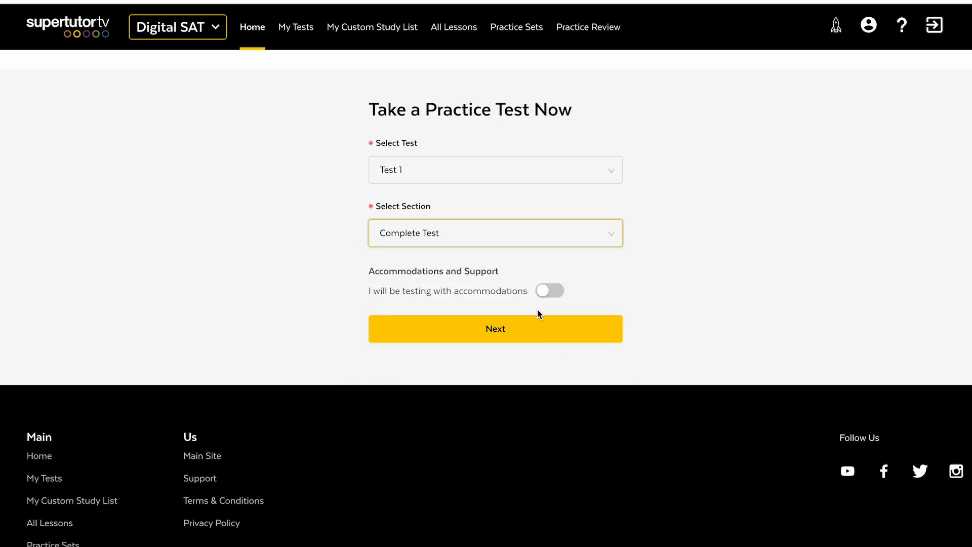
mouse_move(531, 339)
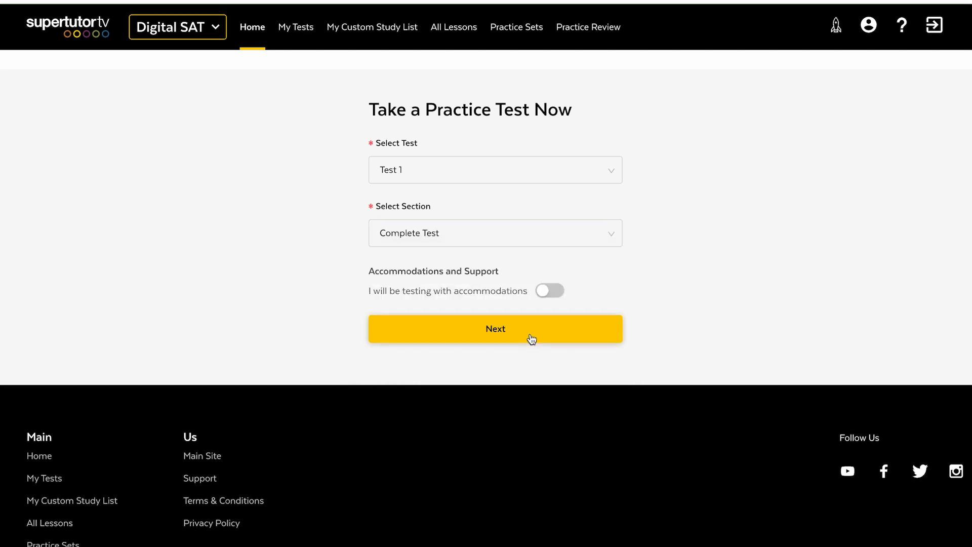
left_click(495, 329)
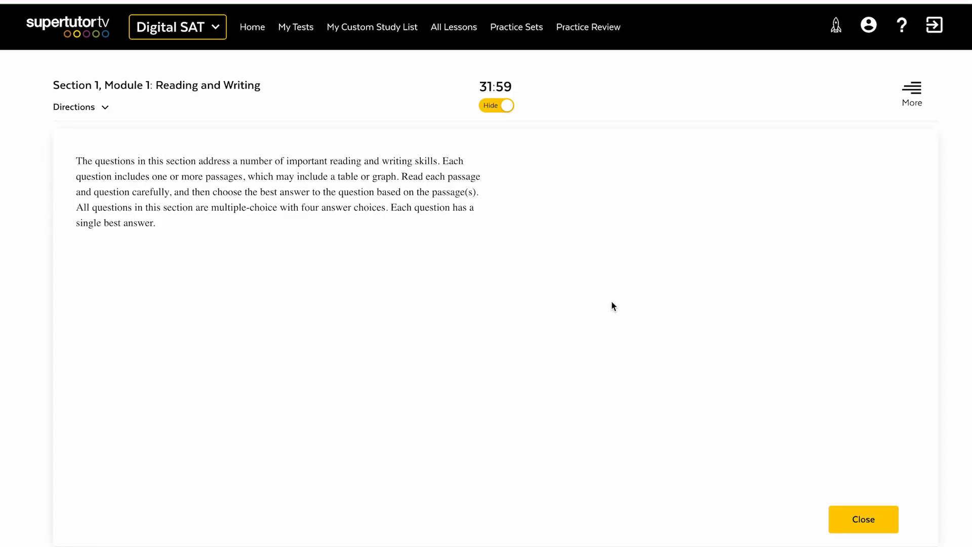
left_click(862, 519)
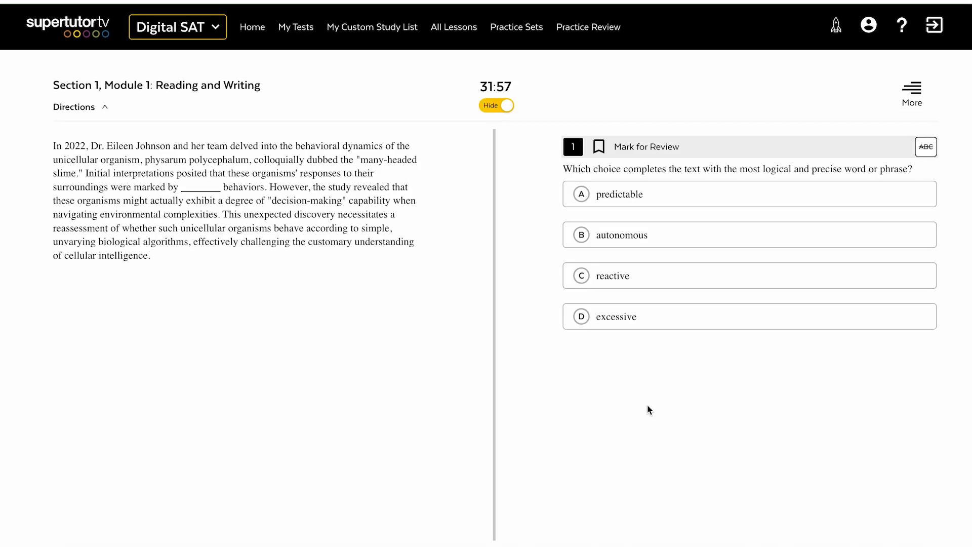
mouse_move(553, 428)
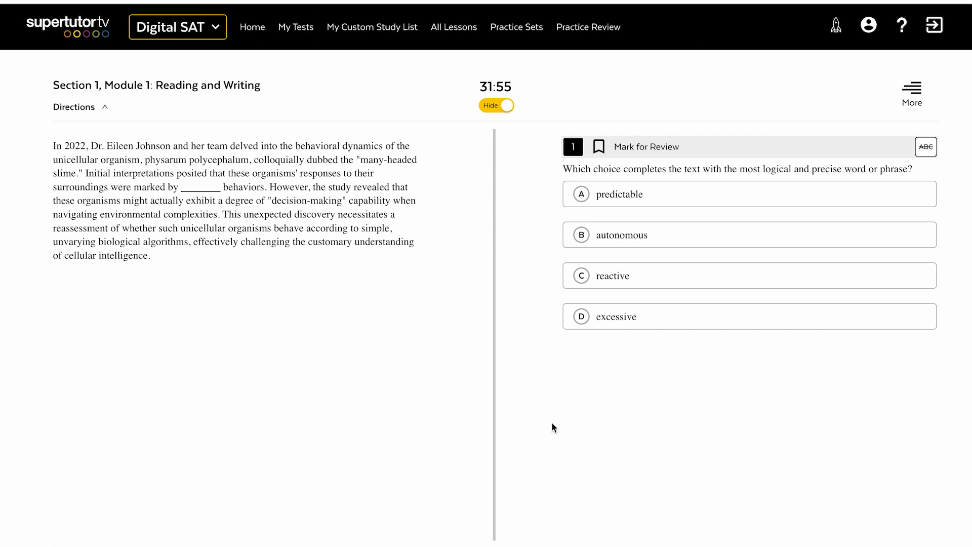
left_click(495, 500)
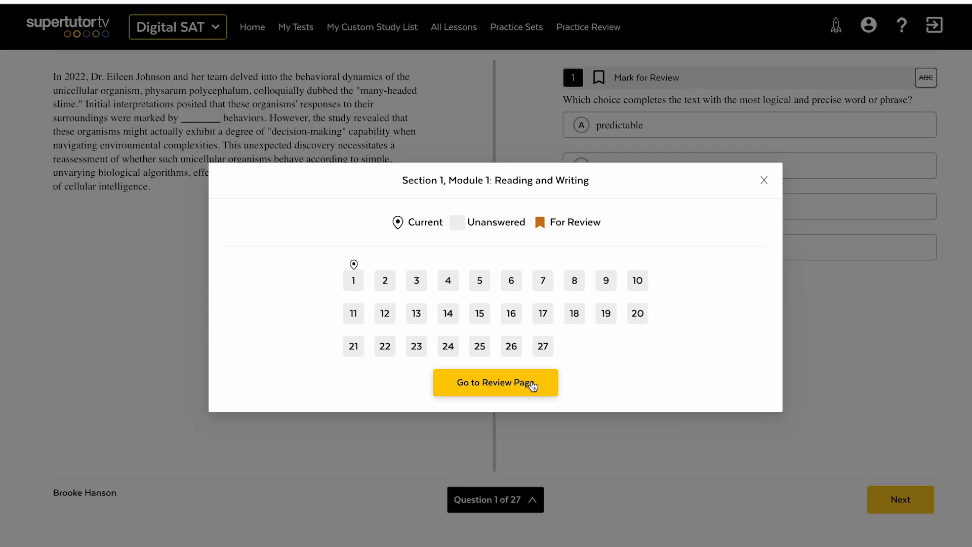
left_click(495, 382)
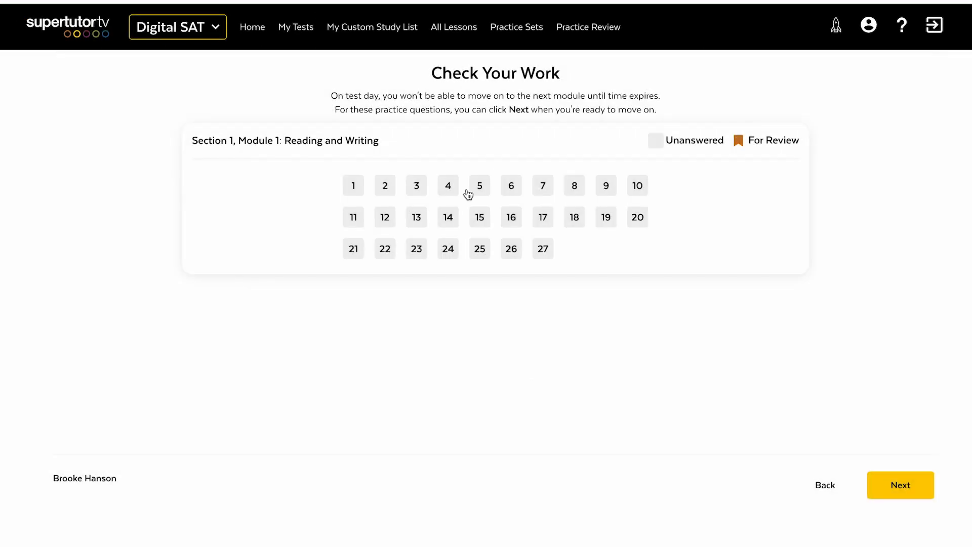
mouse_move(436, 245)
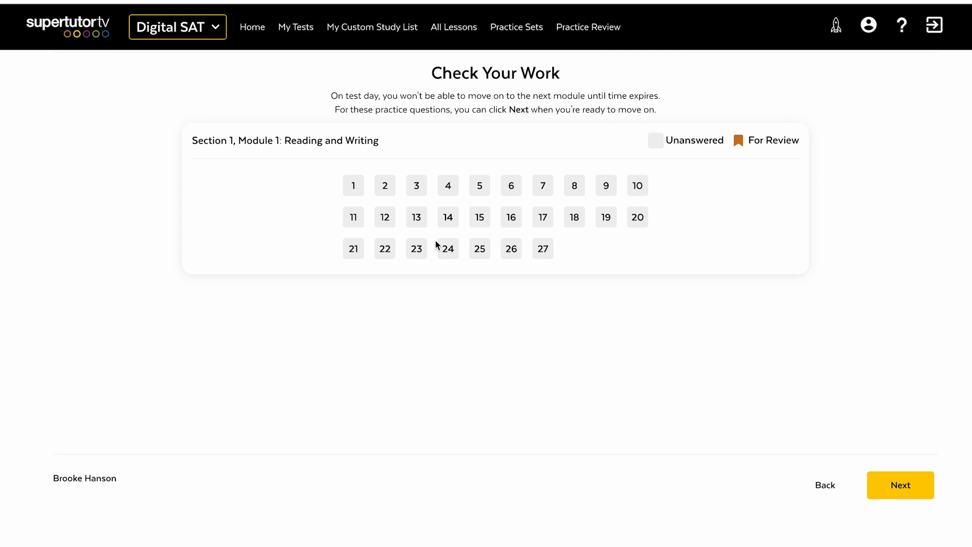
left_click(900, 485)
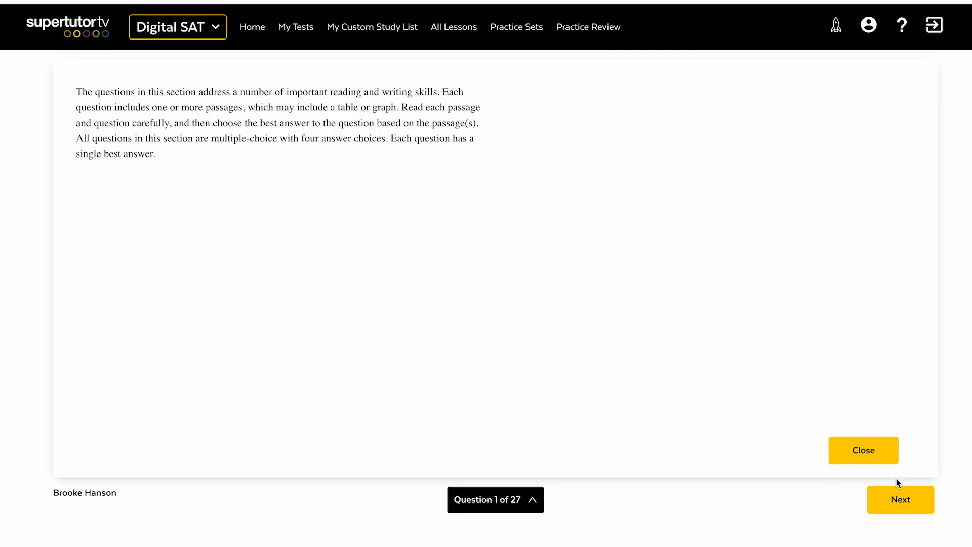
left_click(862, 450)
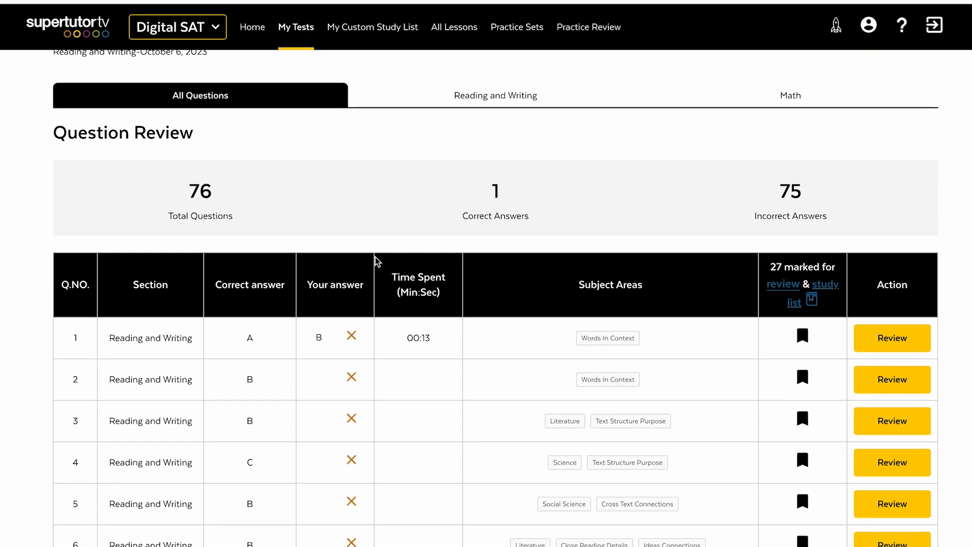
Scroll through the Question Review table to look over all reviewed questions
scroll("down", 3)
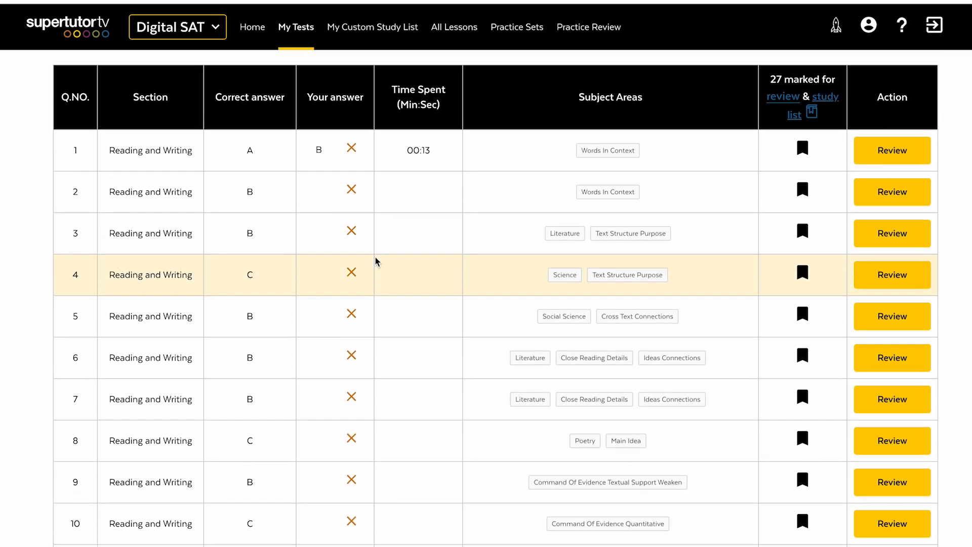
scroll("up", 3)
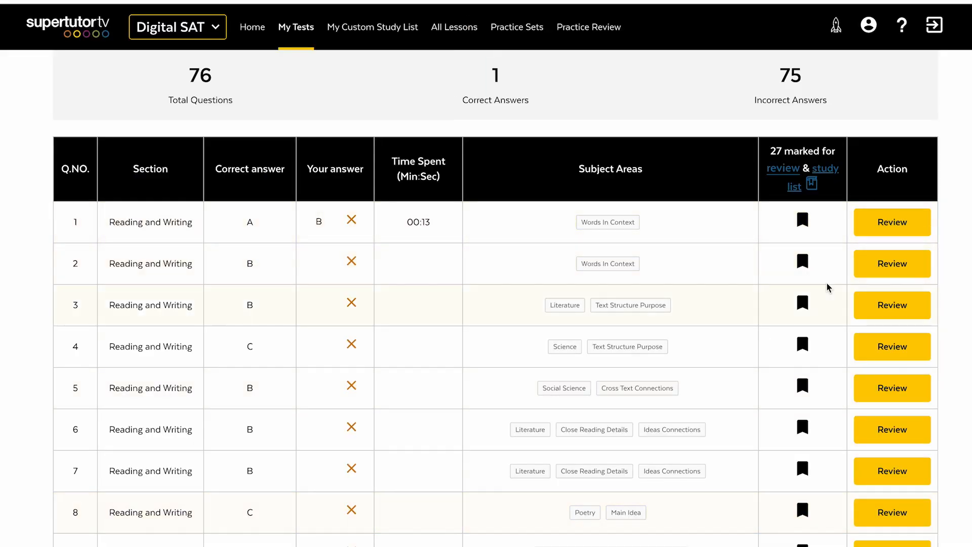
mouse_move(801, 230)
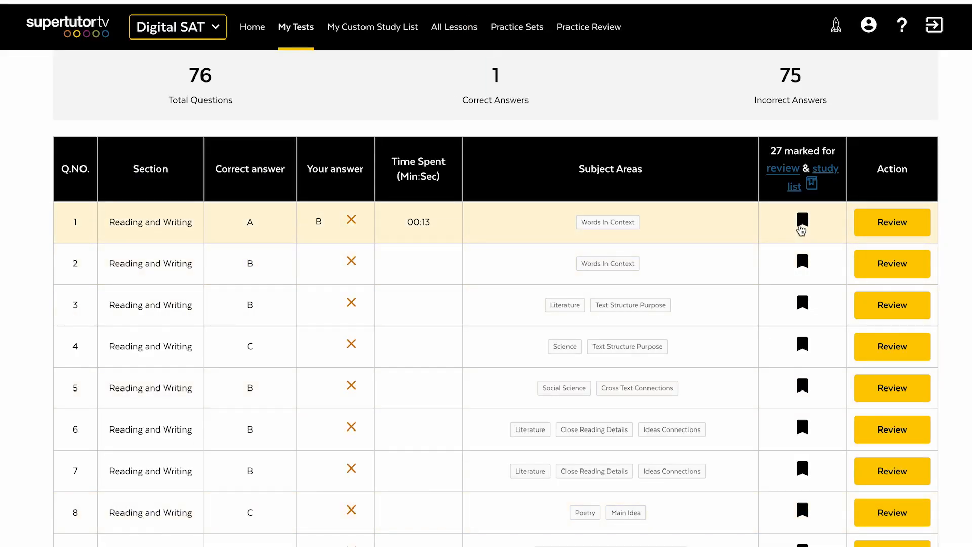
mouse_move(823, 177)
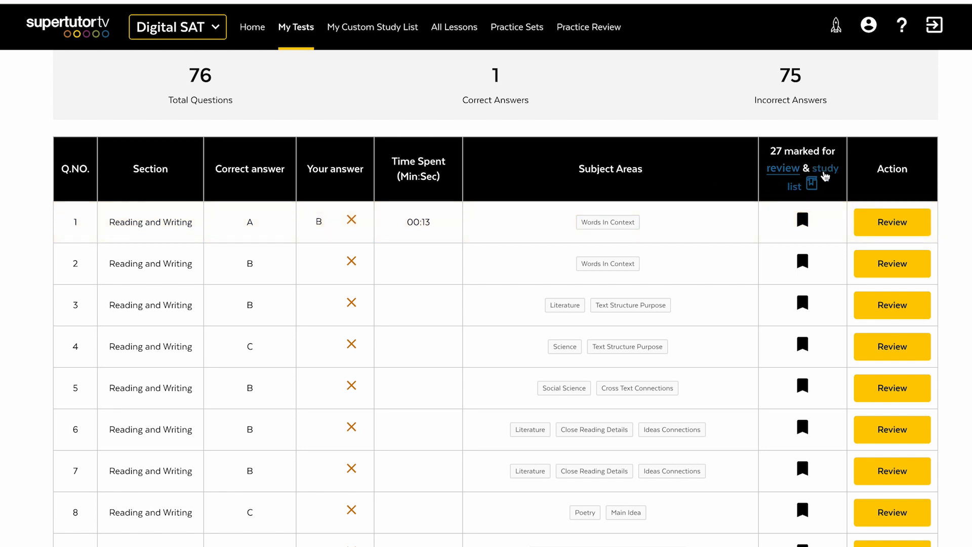
scroll("up", 3)
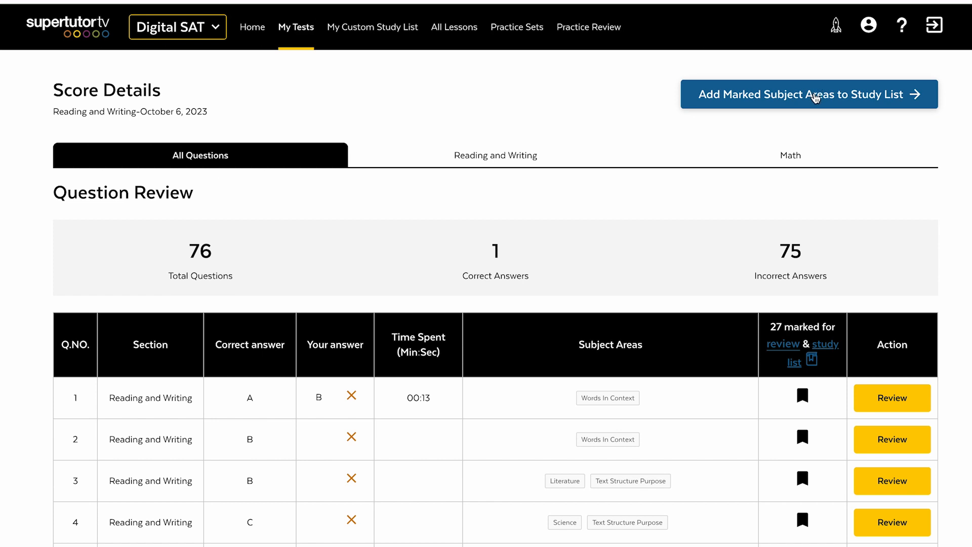
mouse_move(748, 328)
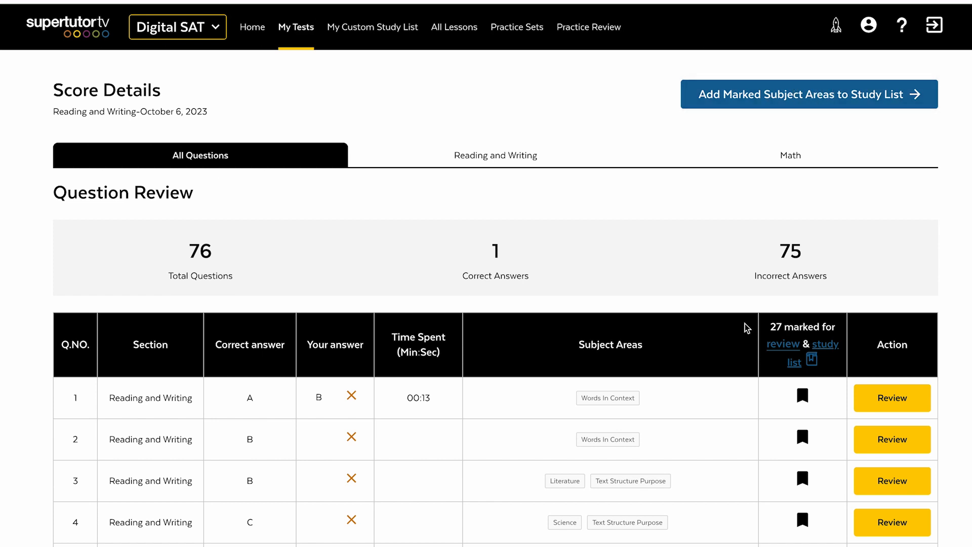
scroll("down", 3)
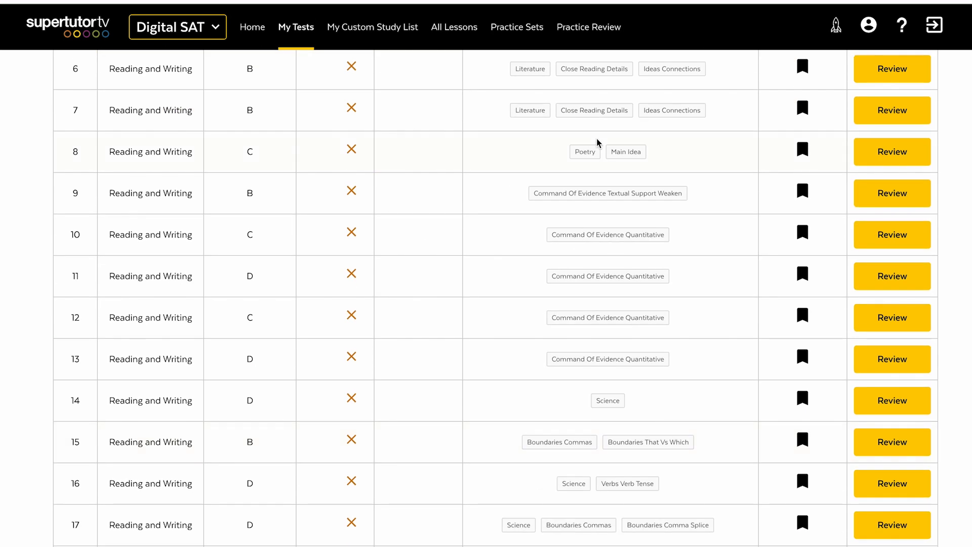
scroll("down", 3)
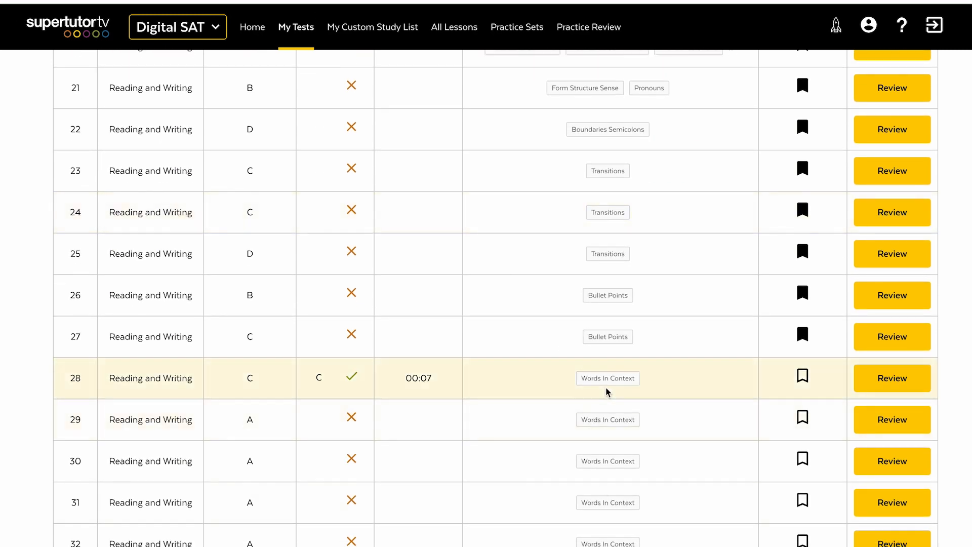
scroll("up", 3)
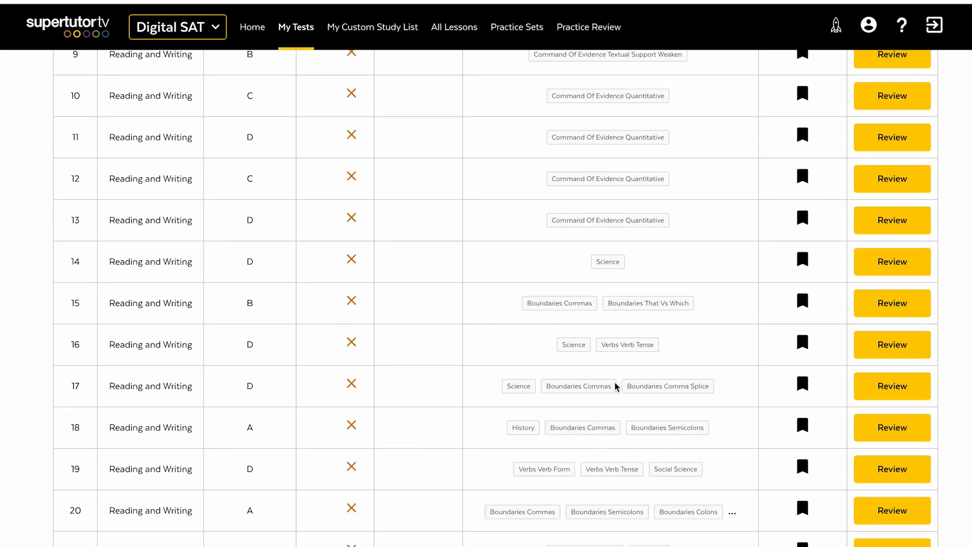
Visit My Custom Study List and All Lessons, then open Import Official Practice Tests
left_click(373, 27)
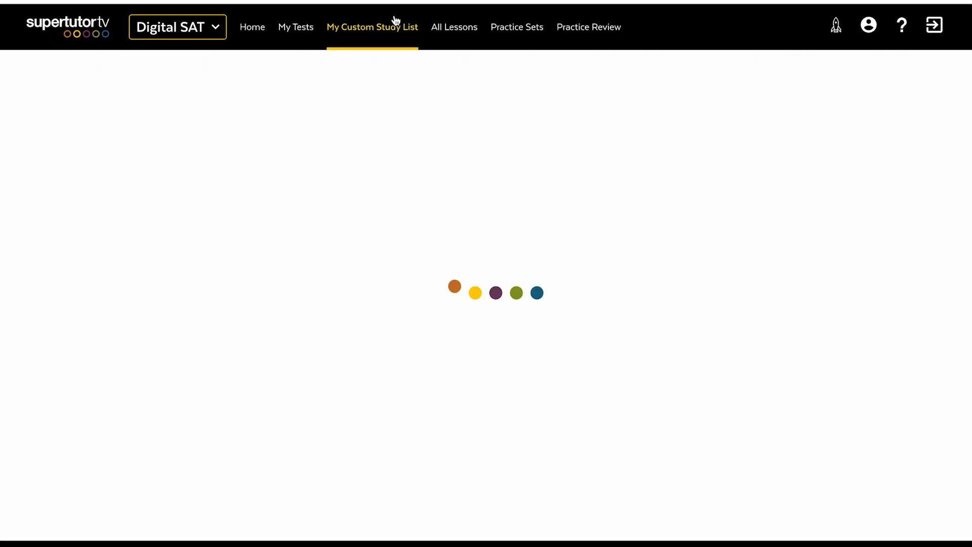
left_click(453, 27)
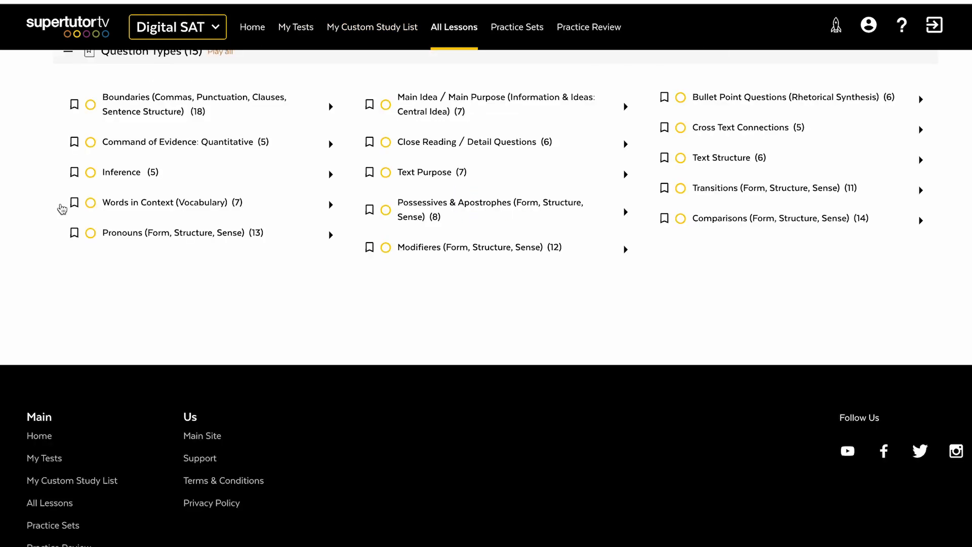
left_click(74, 202)
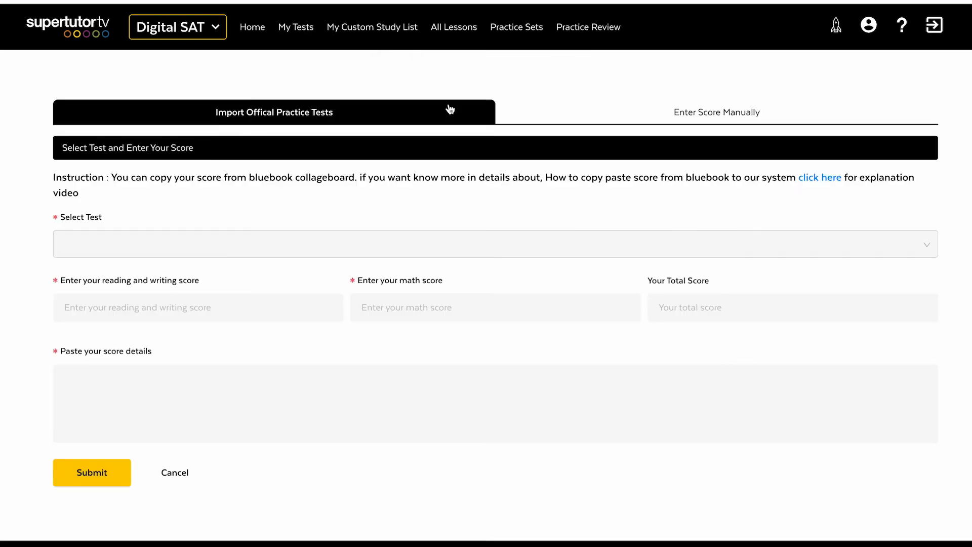
mouse_move(394, 384)
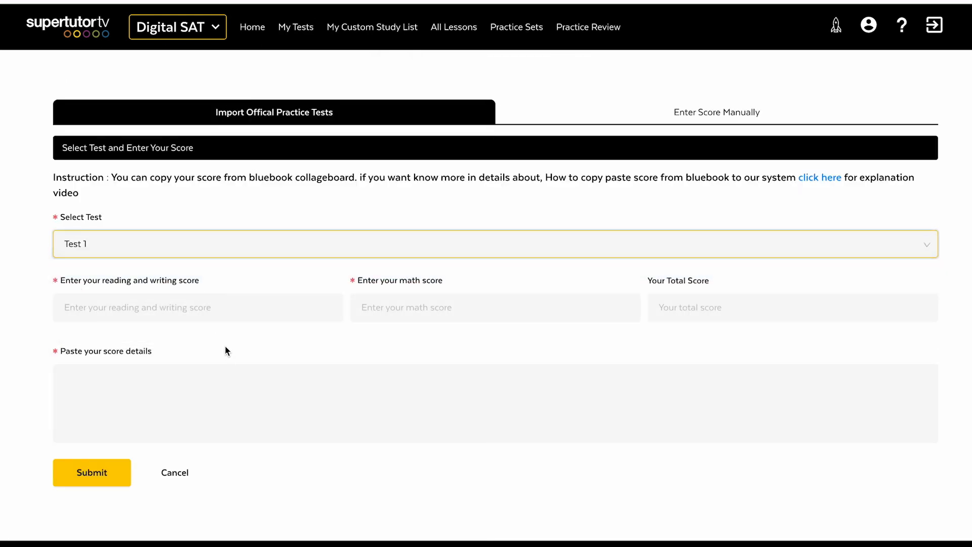
Enter the Test 1 scores (720 Reading and Writing, 410 Math) and submit them
left_click(198, 307)
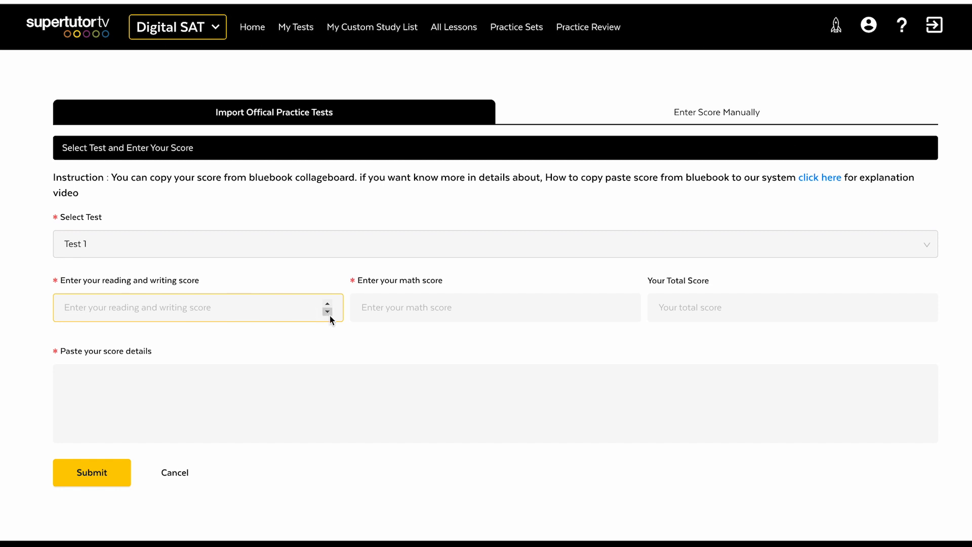
type("7")
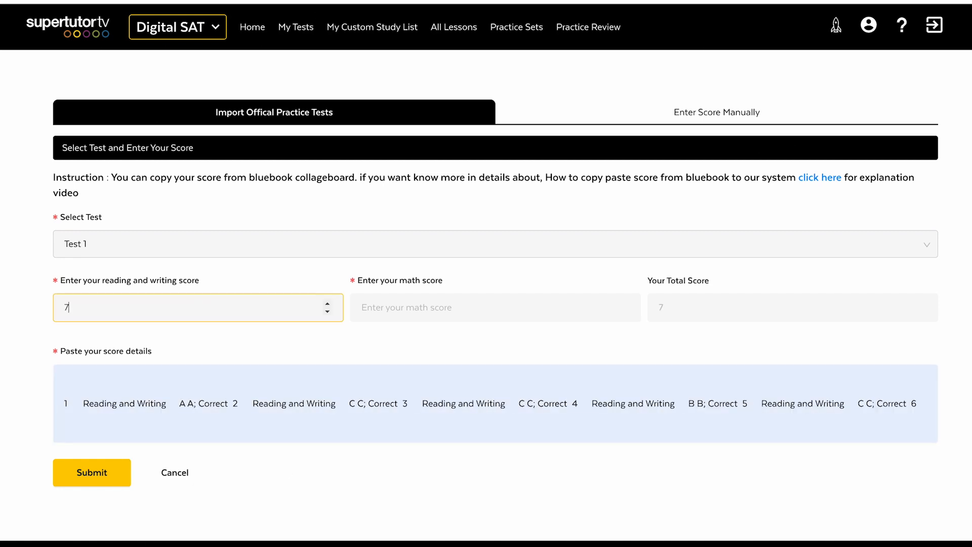
left_click(91, 472)
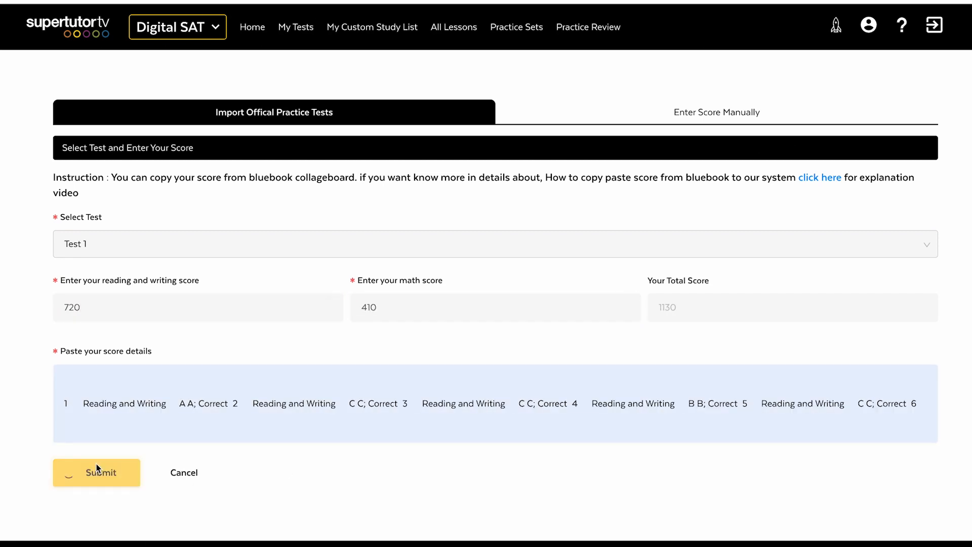